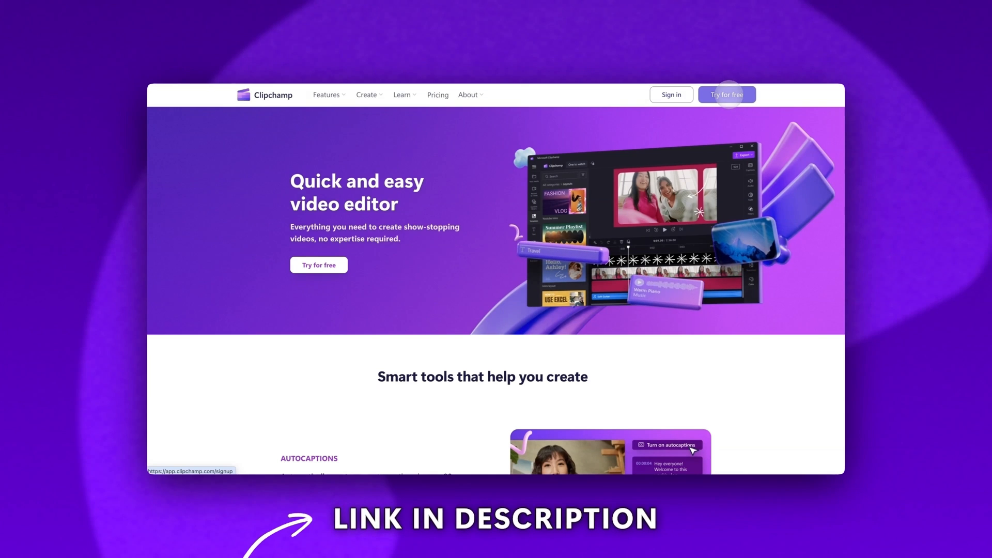
Step: Launch the Clipchamp editor from the website via 'Try for free'
left_click(726, 94)
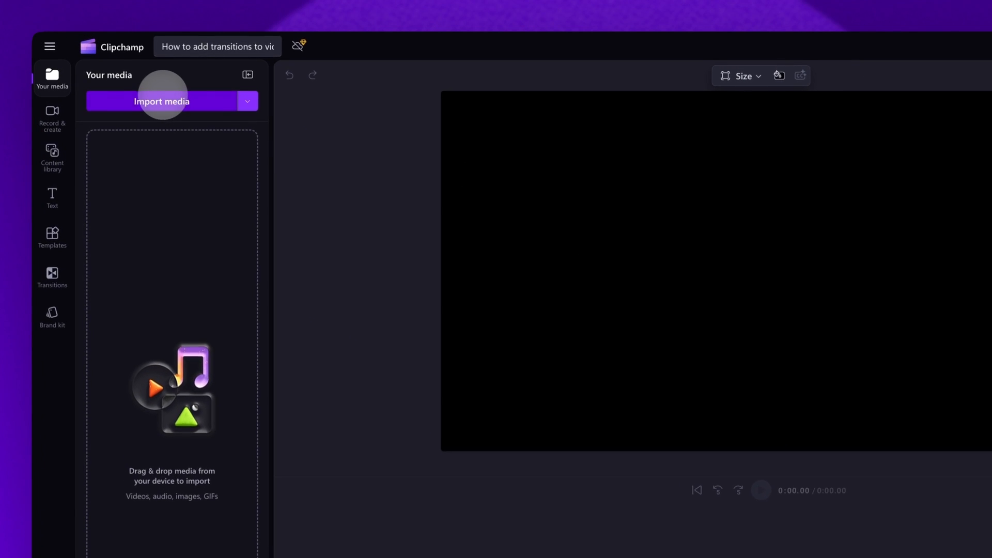
Step: Import My video 1.mp4, My video 2.mp4 and My video 3.mp4 from the Tutorial folder
left_click(161, 101)
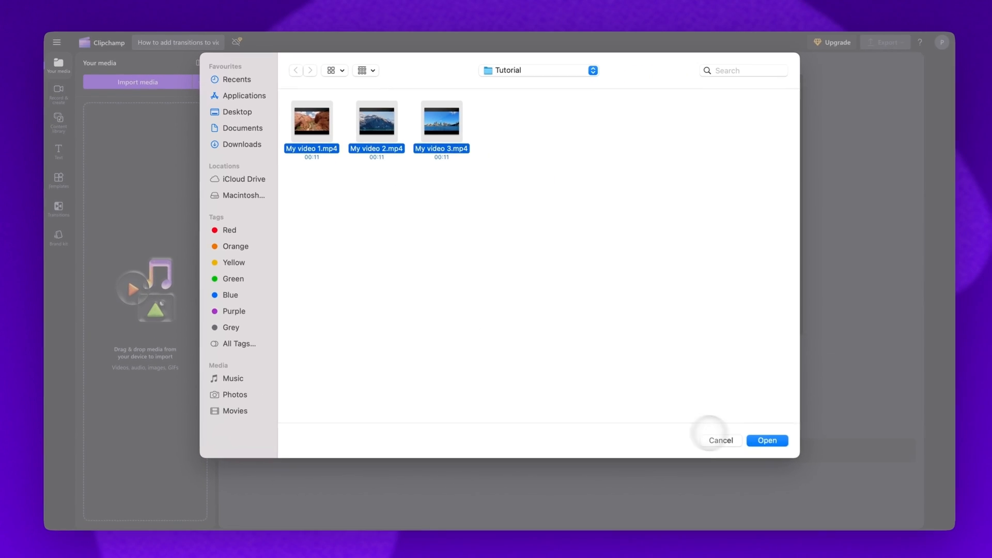
left_click(766, 440)
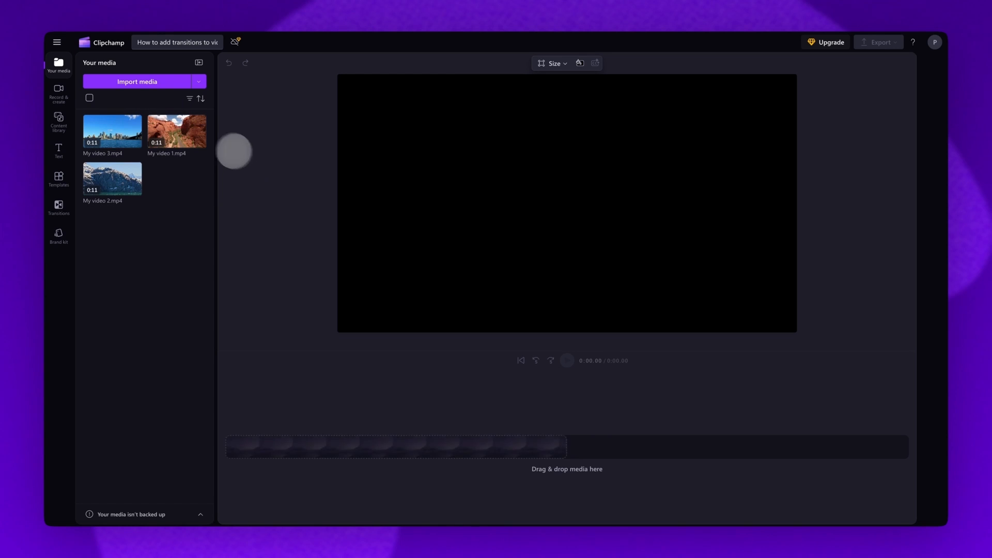
Step: Drag all three imported clips onto the timeline as a 33-second sequence
left_click_drag(177, 131, 283, 447)
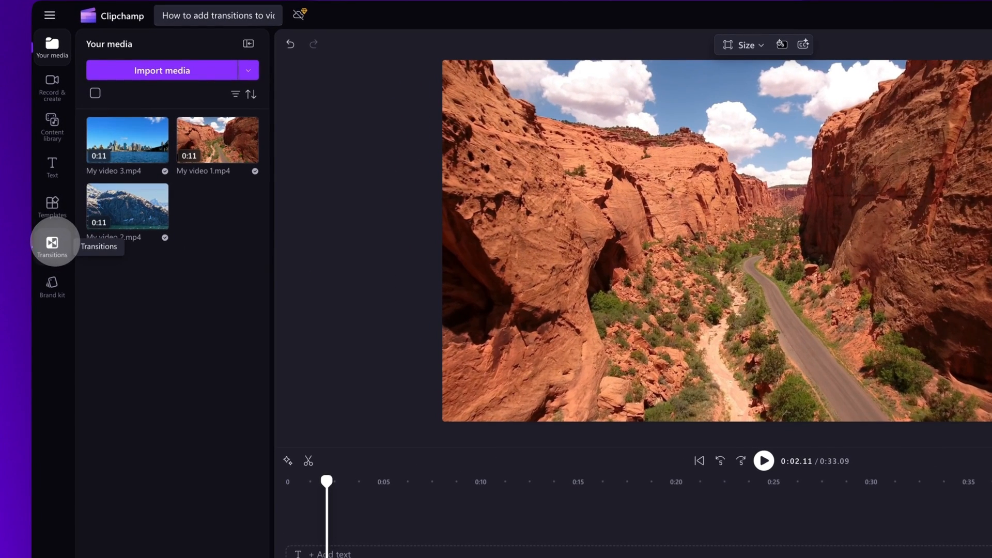
Step: Show the Transitions panel and scroll through the available transition styles
left_click(51, 242)
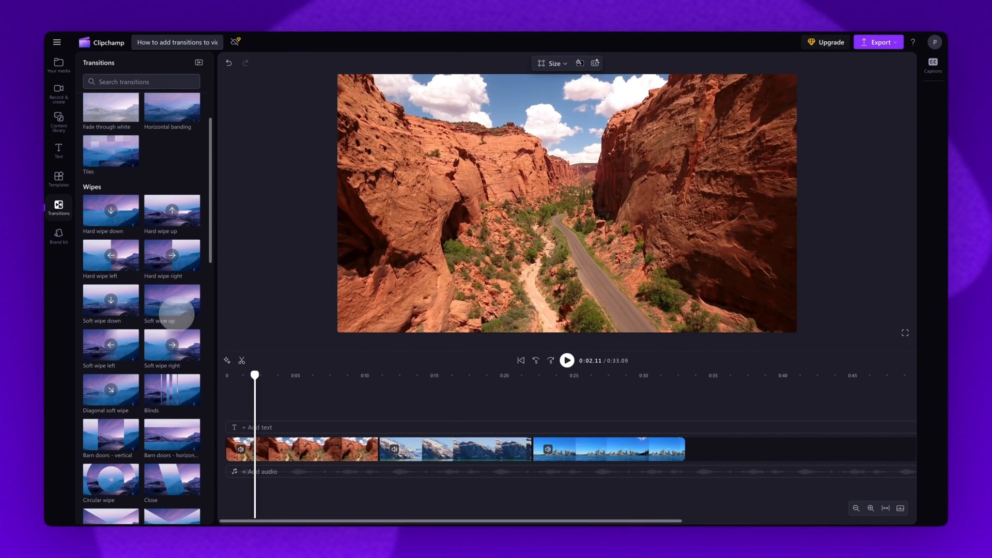
scroll("down", 3)
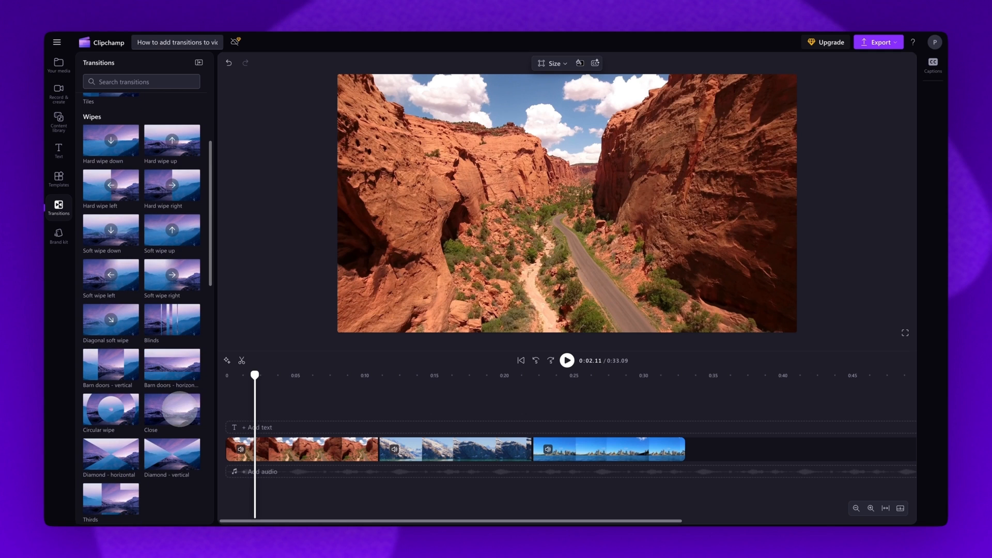
scroll("down", 3)
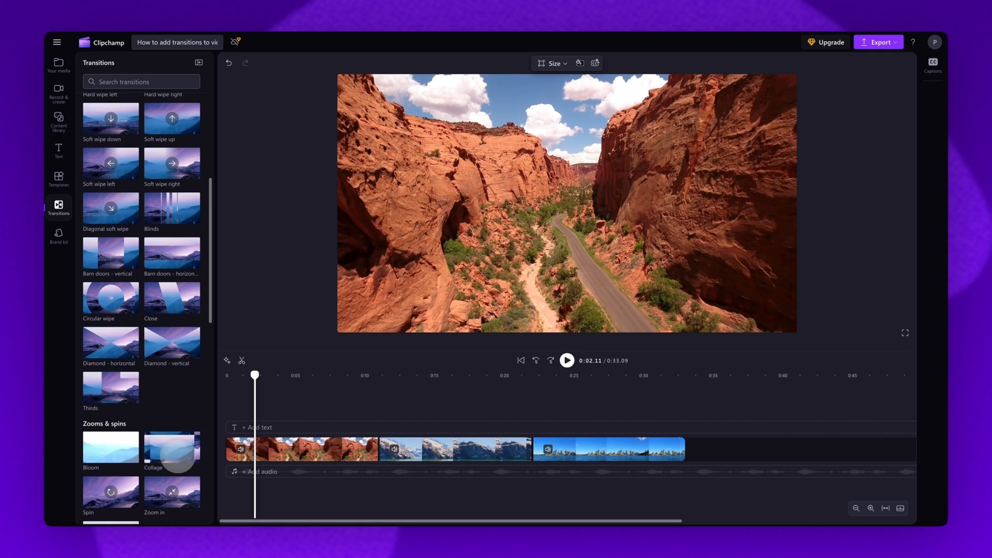
scroll("down", 3)
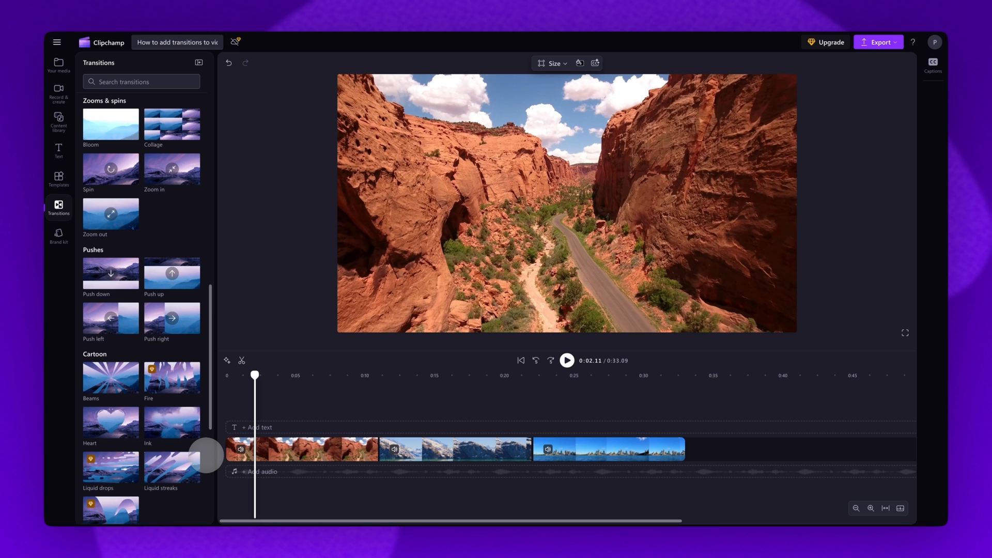
scroll("down", 3)
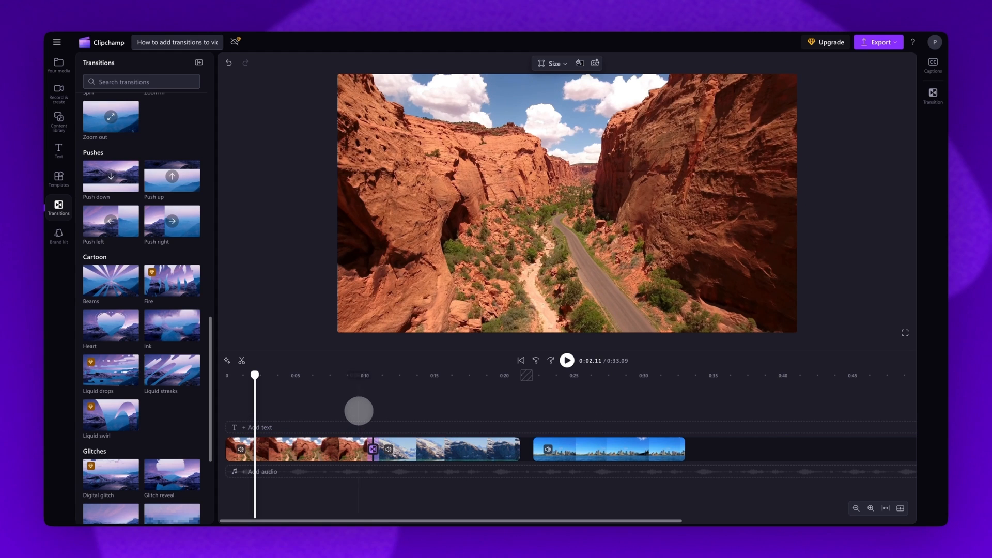
Step: Preview the new canyon-to-mountain transition and pause on the mountain clip
left_click(566, 359)
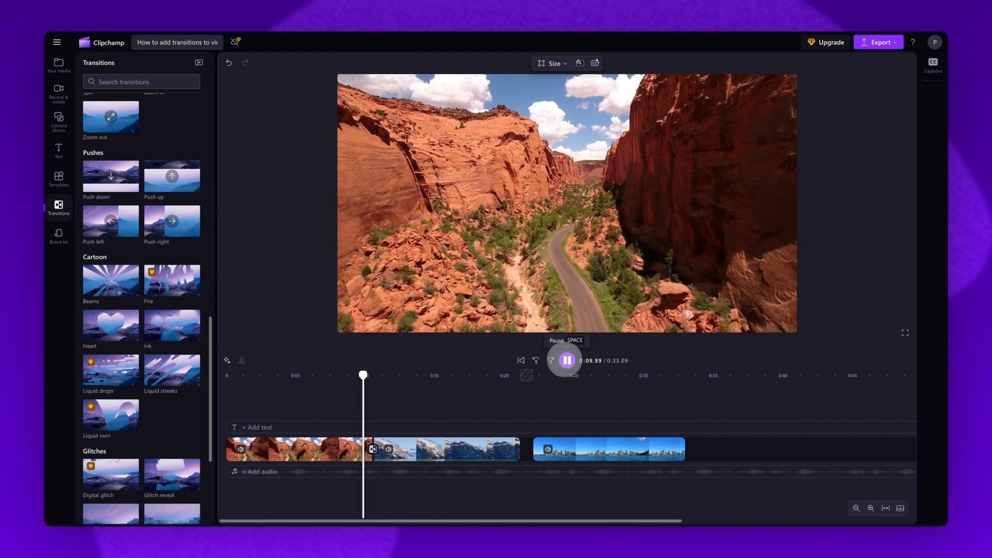
left_click(565, 360)
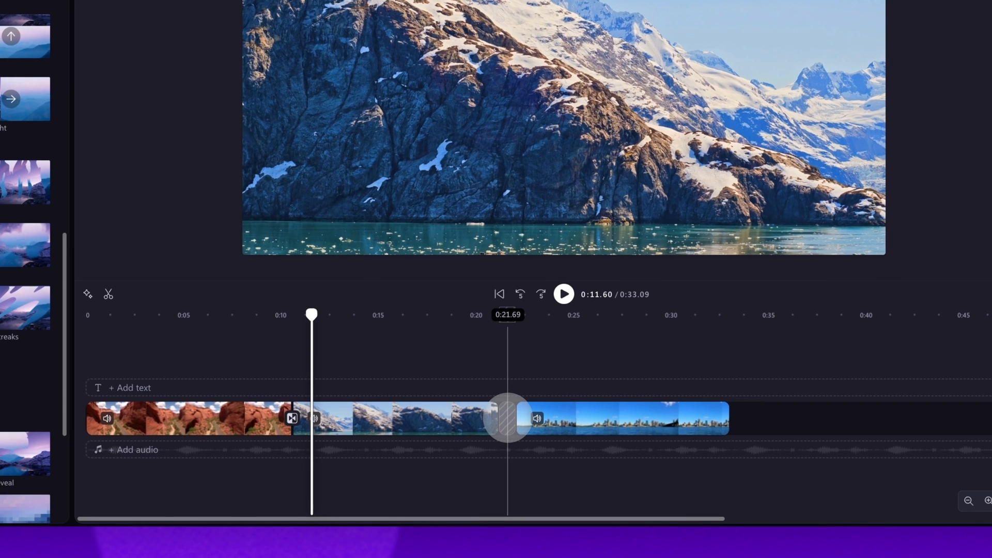
Step: Delete the empty gap so the city clip follows the mountain clip directly
right_click(506, 417)
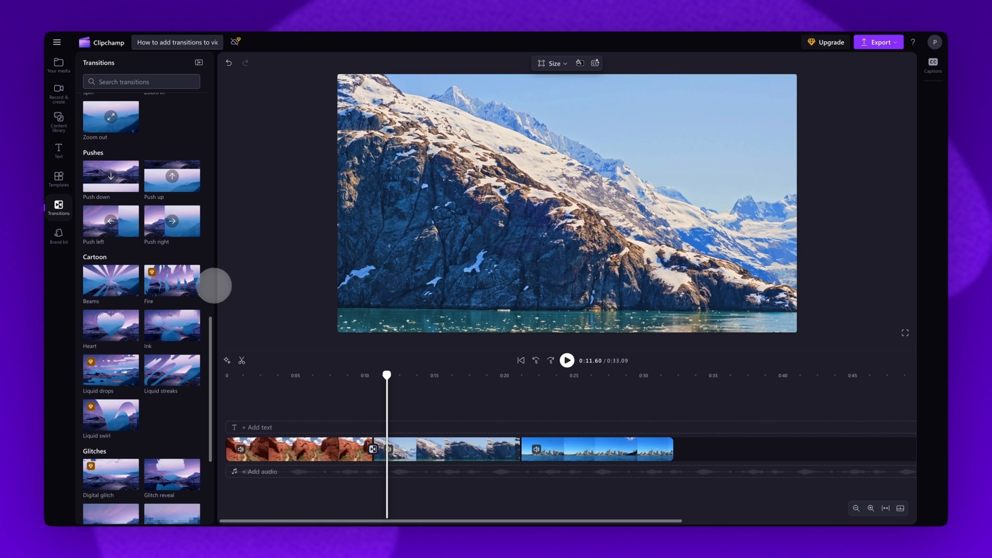
scroll("down", 3)
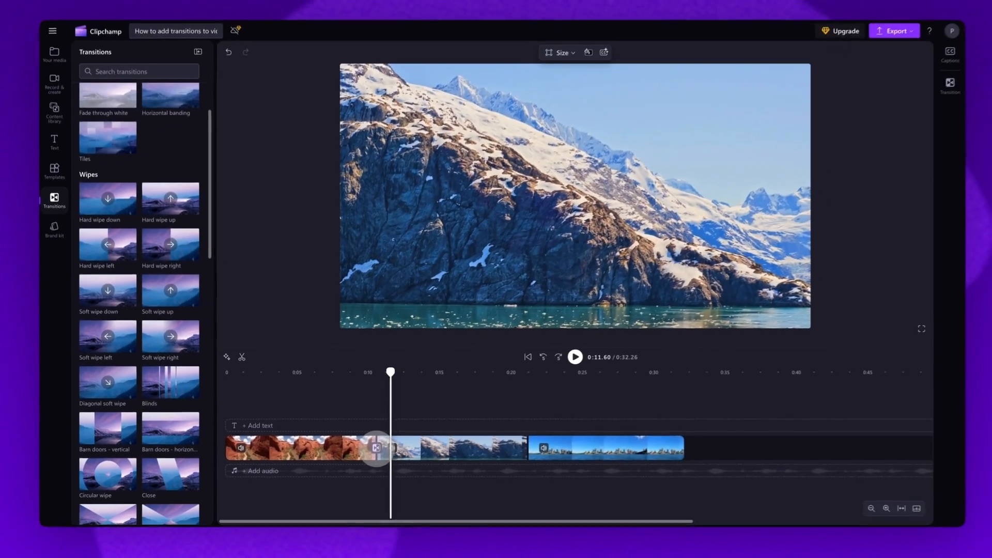
left_click(575, 356)
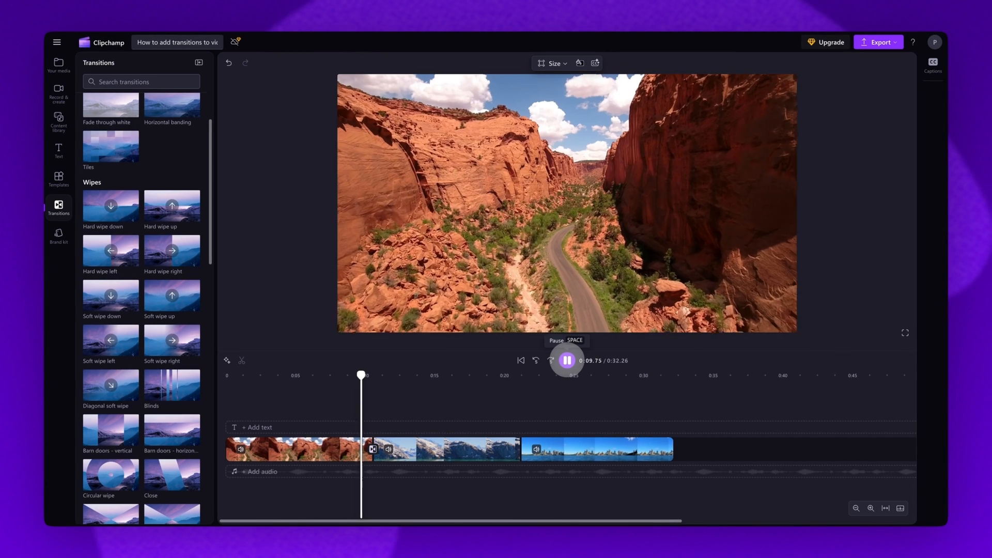
left_click(565, 360)
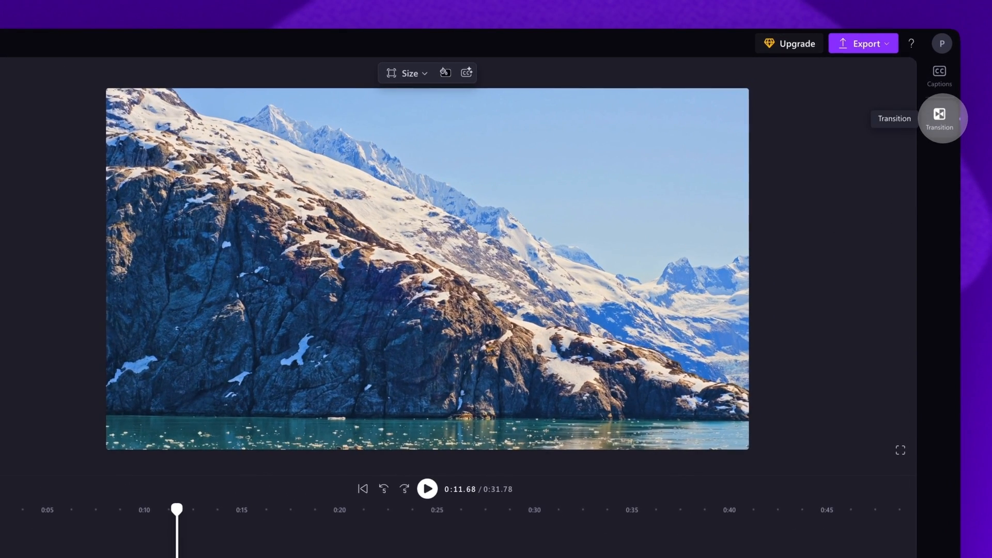
Step: Show the Diagonal soft wipe transition's settings and preview the mountain-to-city junction
left_click(939, 117)
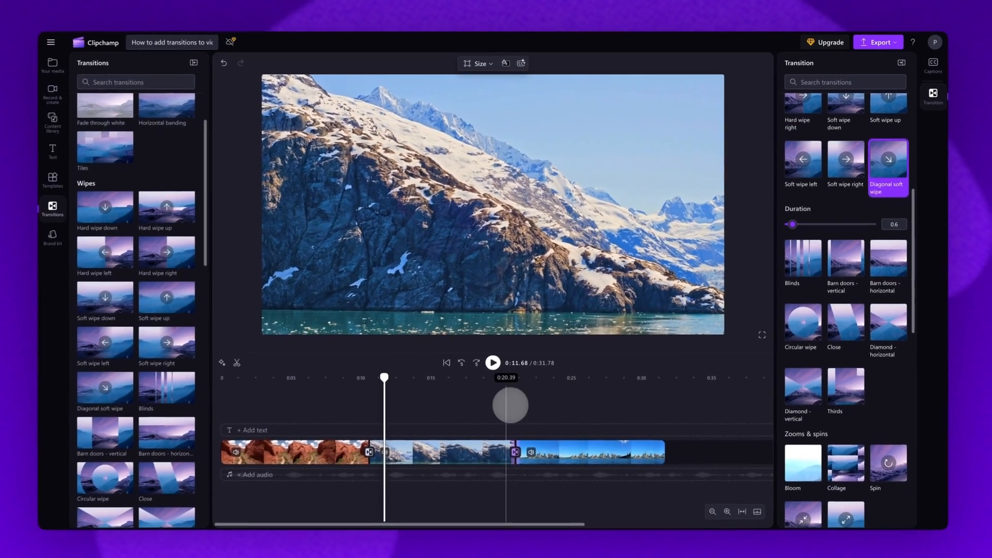
left_click(932, 67)
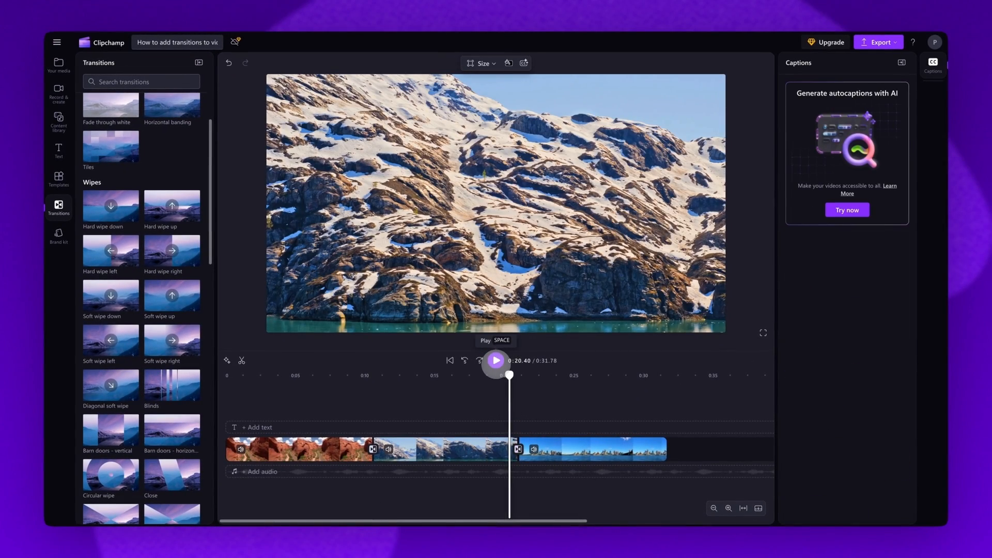
left_click(495, 361)
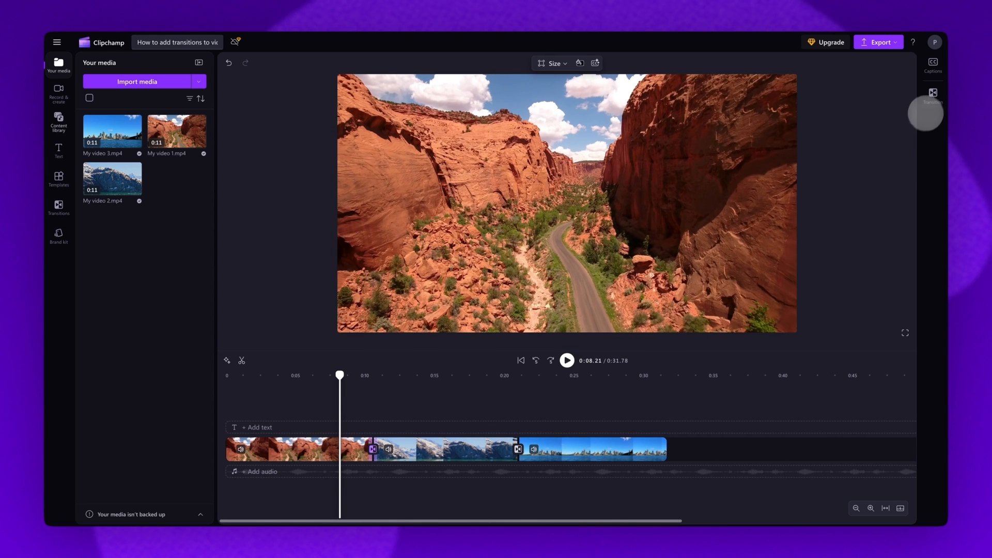
Step: Set the first Hard wipe right transition's duration to 1.6 seconds and review it
left_click(932, 95)
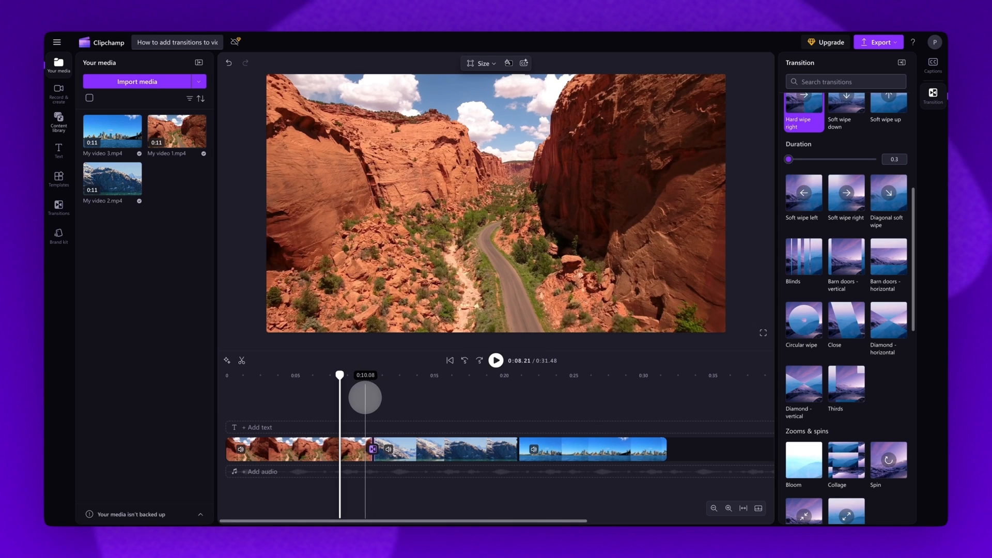
left_click(496, 359)
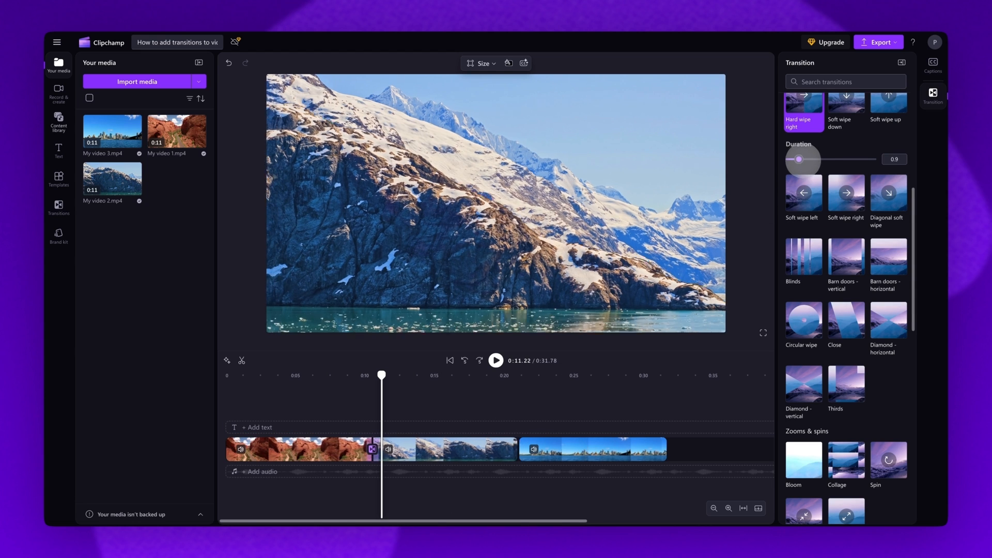
left_click_drag(802, 159, 814, 159)
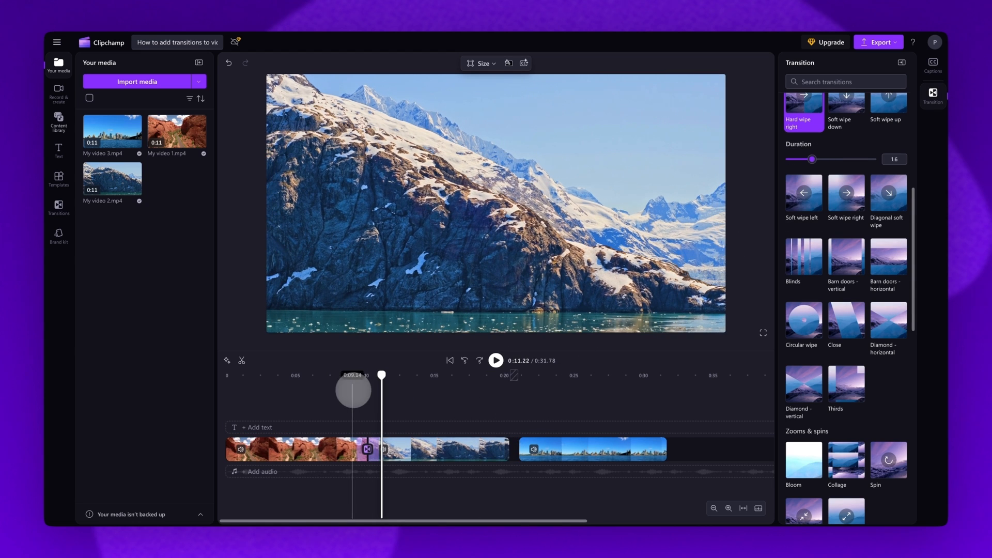
left_click(496, 360)
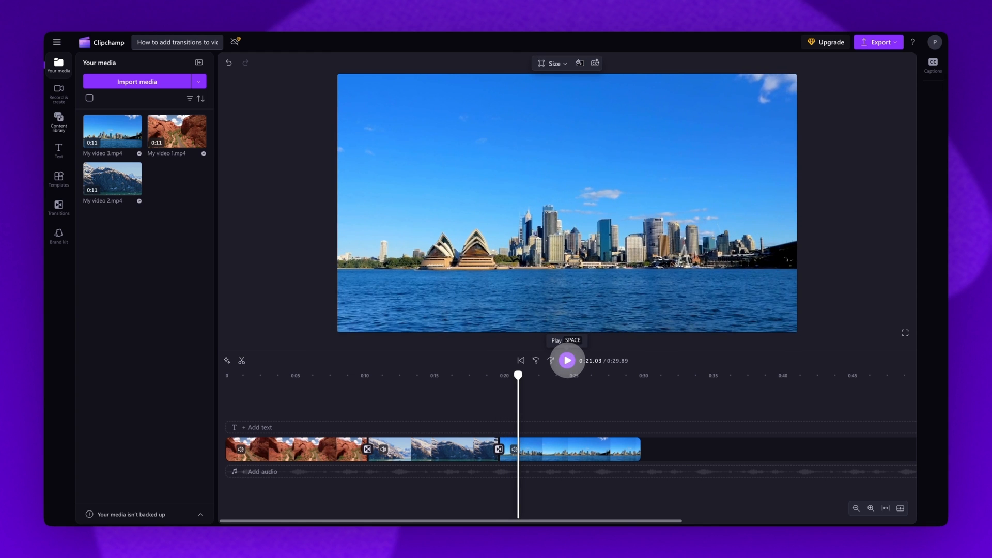
Step: Pause the preview and export the video as a 1080p MP4
left_click(878, 42)
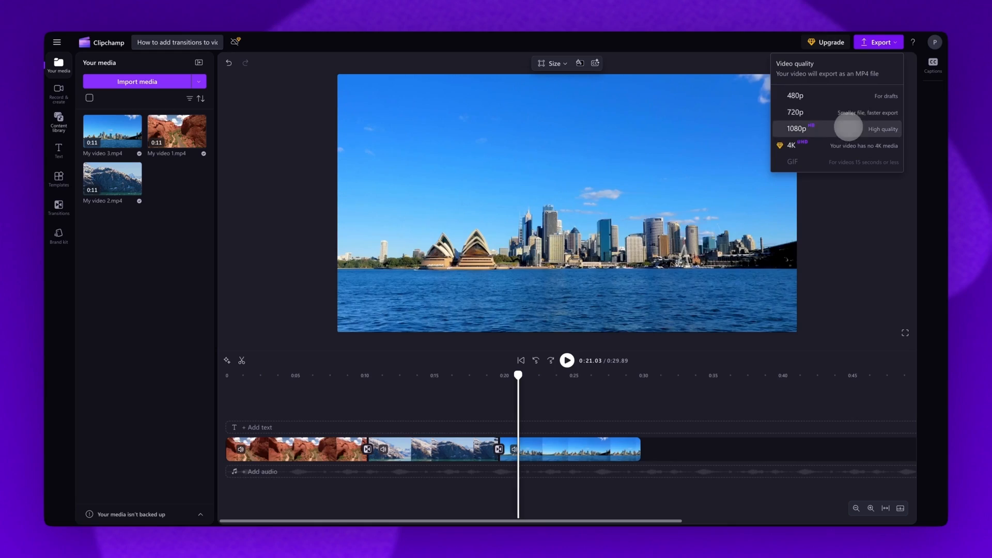
left_click(795, 128)
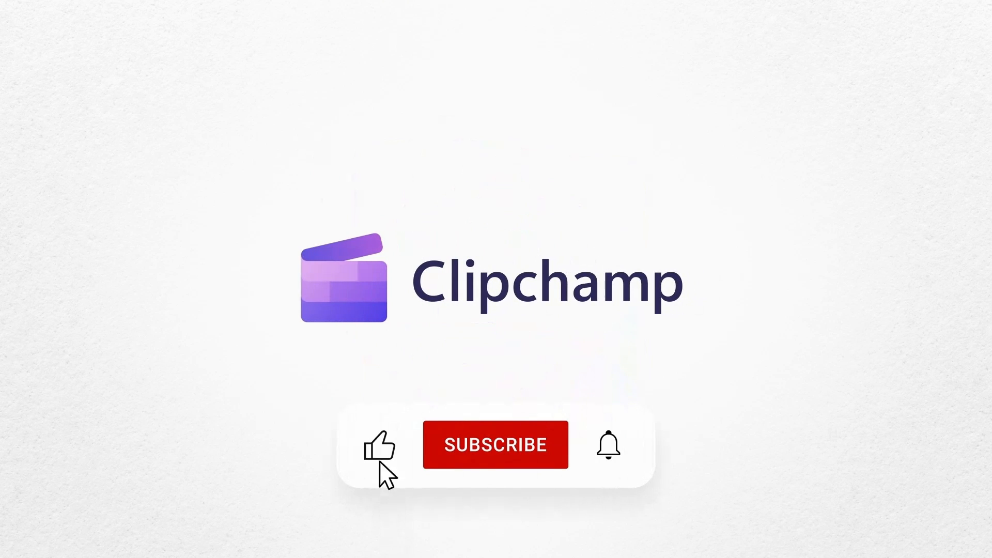
left_click(495, 444)
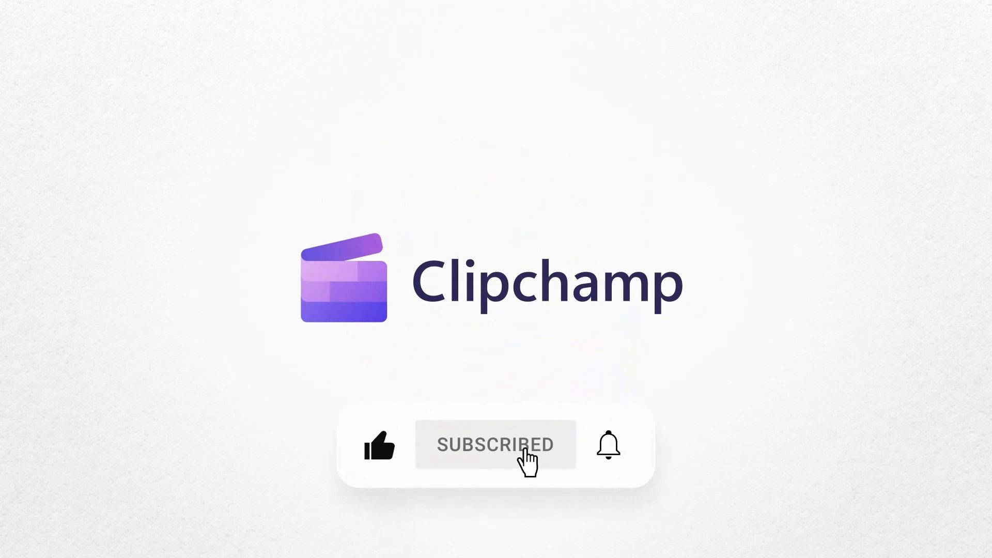